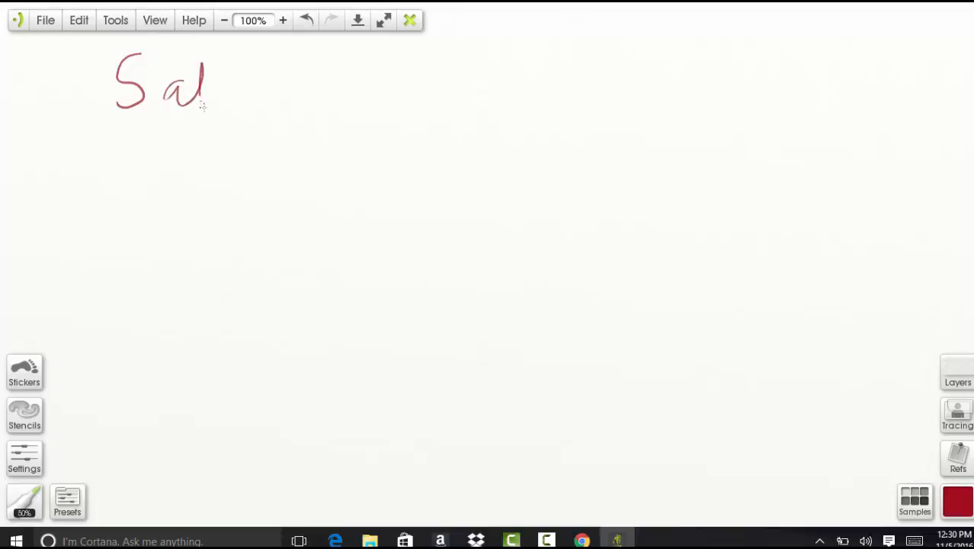
- Handwrite the red title 'Salesforce Data Proxy' at the top and underline 'Data Proxy'
{"action": "left_click_drag", "start_coordinate": [214, 99], "coordinate": [285, 99]}
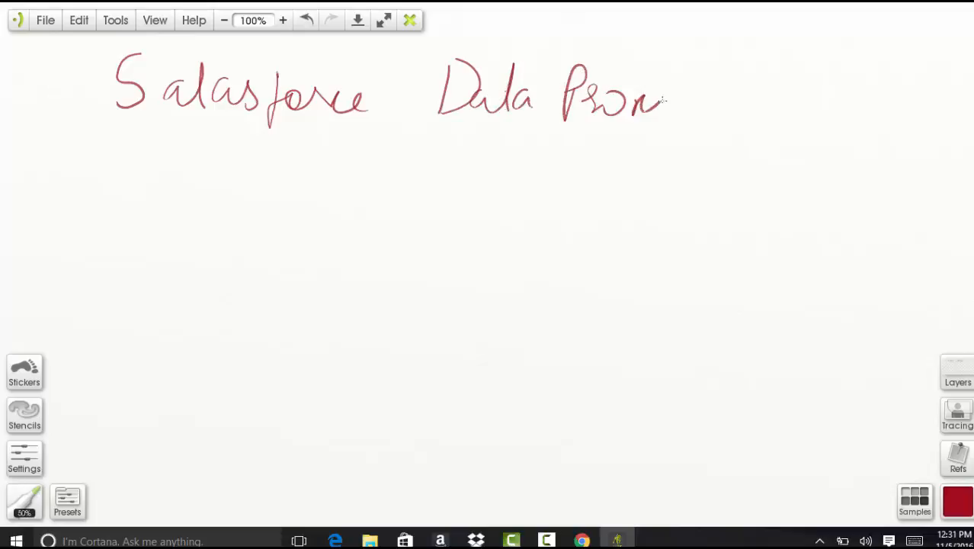
{"action": "left_click_drag", "start_coordinate": [453, 133], "coordinate": [671, 141]}
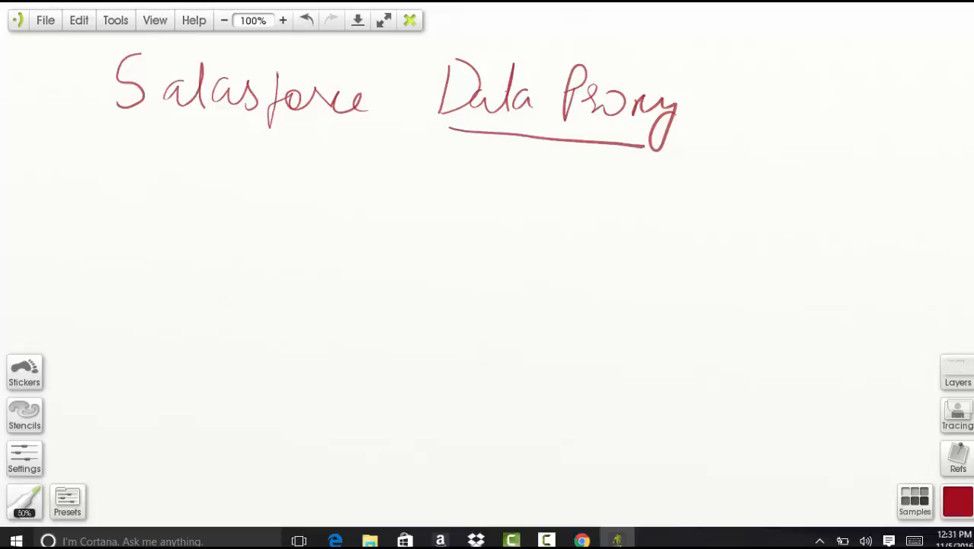
- Write 'DO NOT COPY' under the title, then an arrow leading to an underlined 'Demand'
{"action": "left_click_drag", "start_coordinate": [225, 161], "coordinate": [275, 186]}
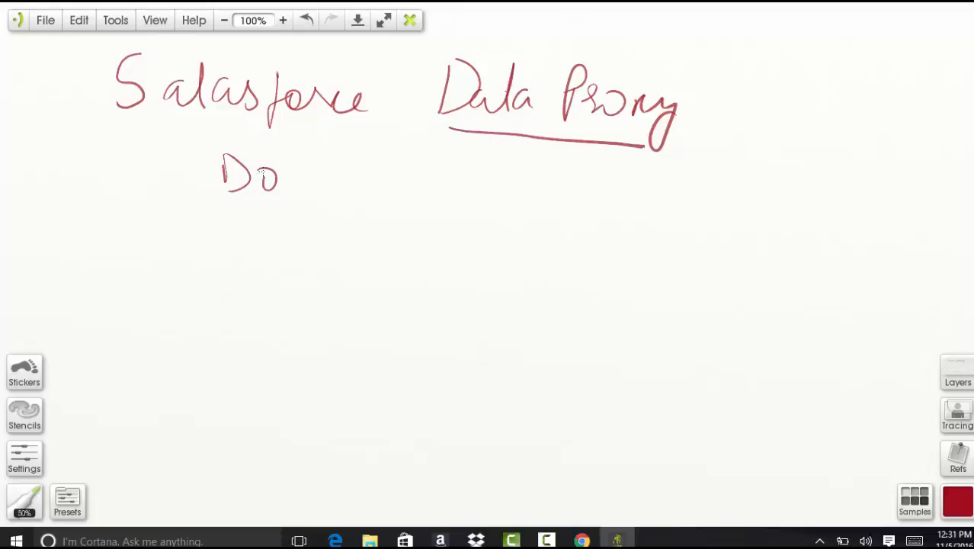
{"action": "left_click_drag", "start_coordinate": [309, 175], "coordinate": [412, 175]}
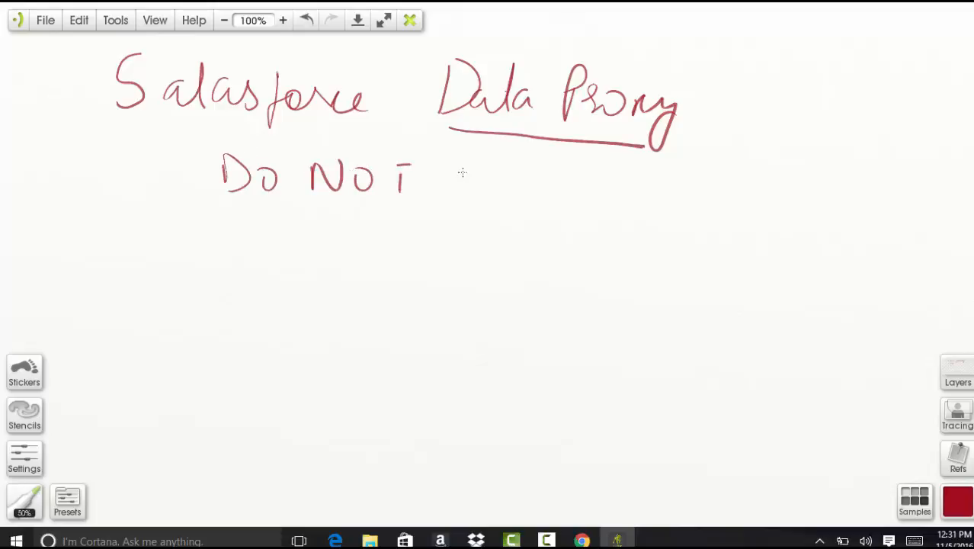
{"action": "left_click_drag", "start_coordinate": [457, 183], "coordinate": [568, 187]}
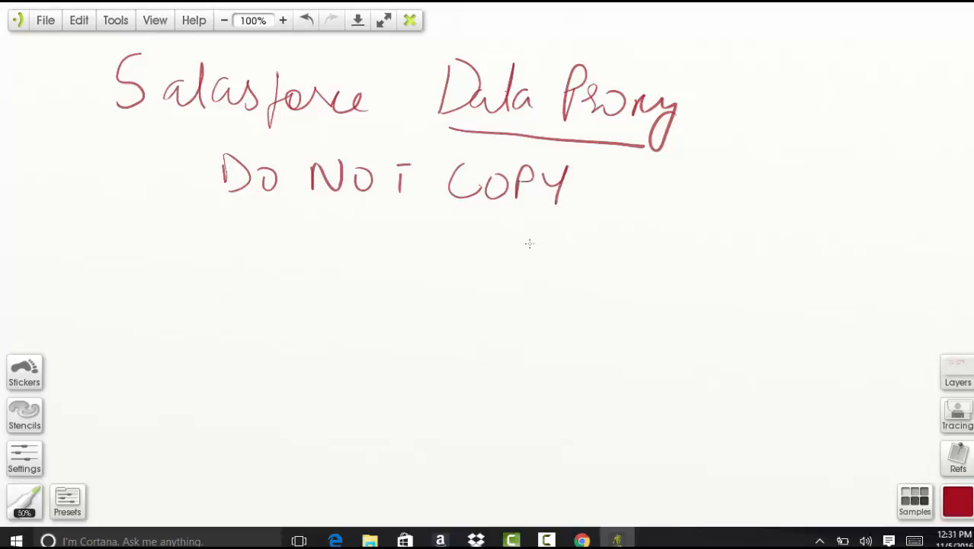
{"action": "left_click_drag", "start_coordinate": [522, 233], "coordinate": [560, 240]}
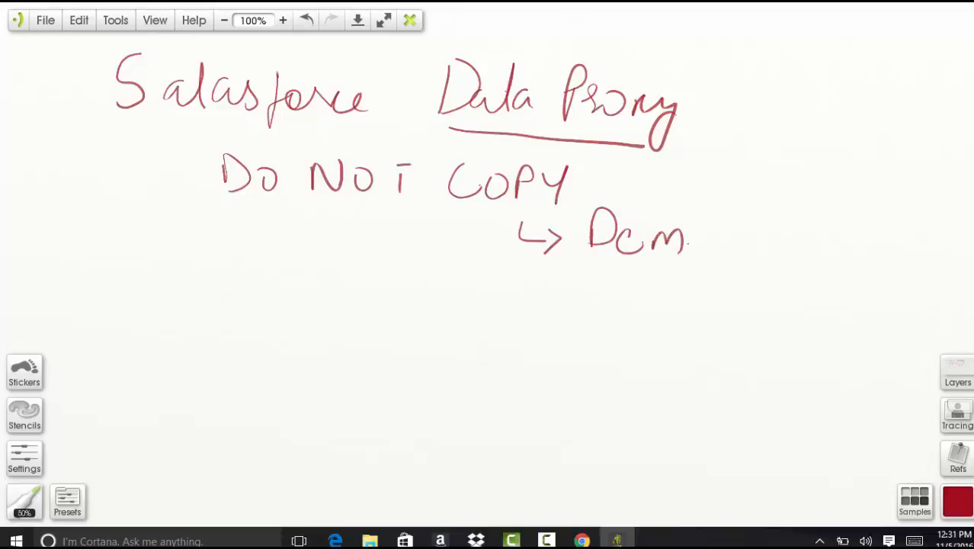
{"action": "left_click_drag", "start_coordinate": [679, 236], "coordinate": [740, 275]}
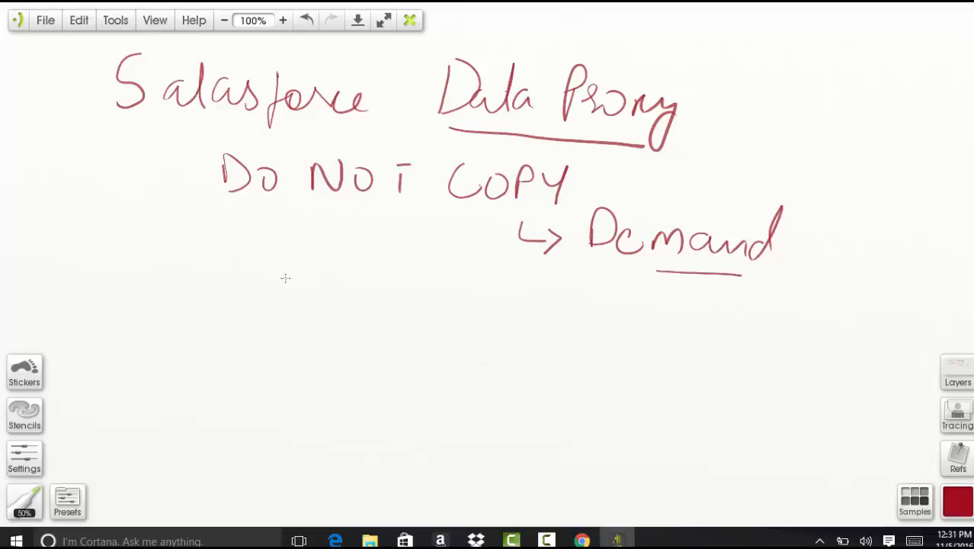
{"action": "mouse_move", "coordinate": [268, 289]}
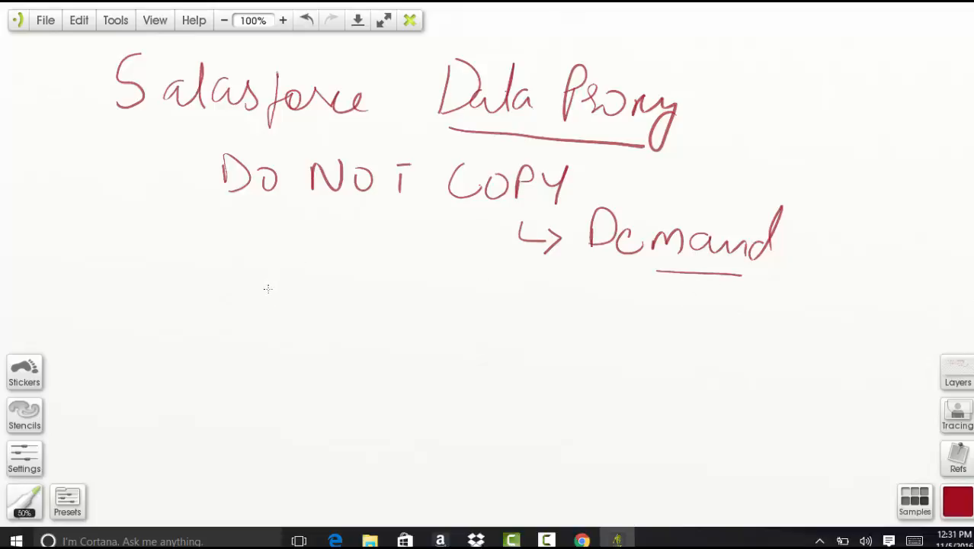
- Write 'Reports' above a circle labelled 'Product' and 'P-OR', with a line leading right
{"action": "left_click_drag", "start_coordinate": [263, 282], "coordinate": [321, 328]}
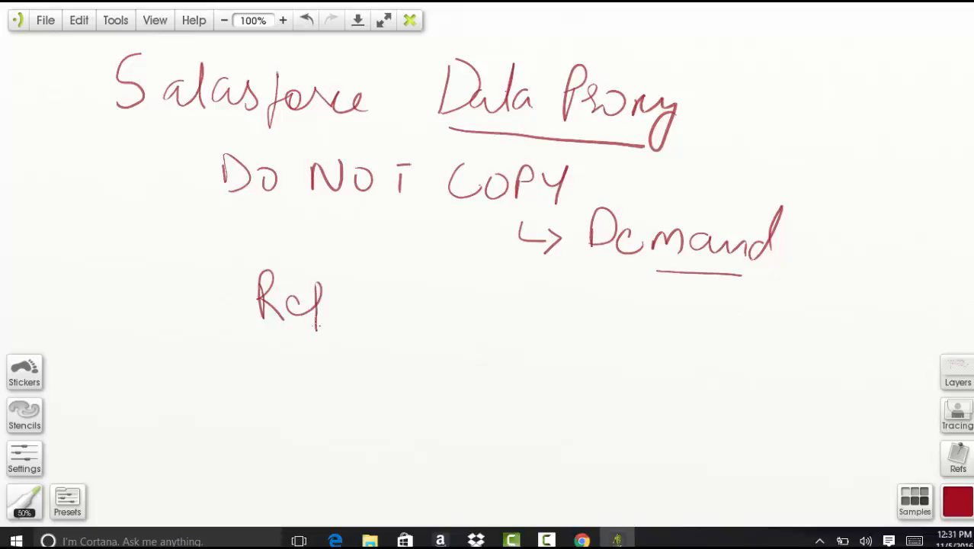
{"action": "left_click_drag", "start_coordinate": [328, 305], "coordinate": [418, 293]}
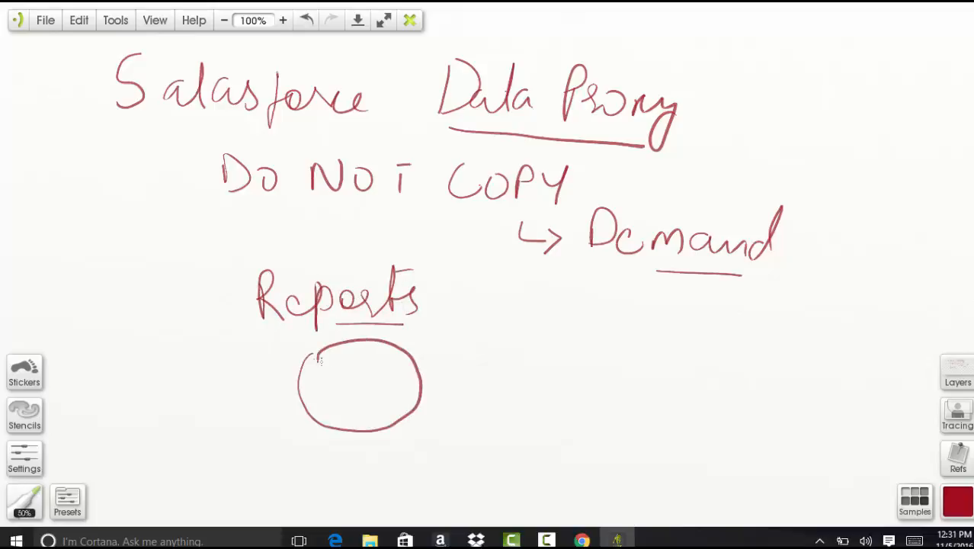
{"action": "type", "text": "Prod"}
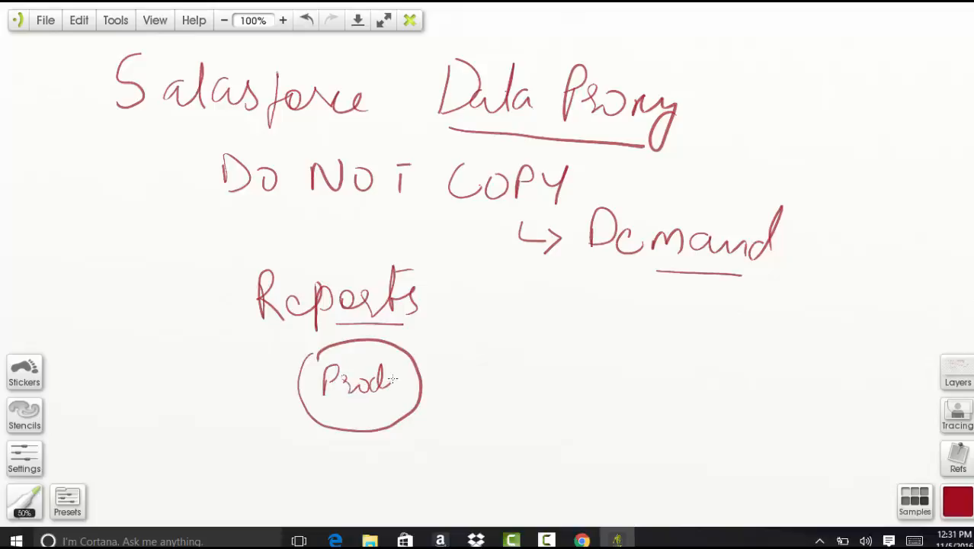
{"action": "left_click_drag", "start_coordinate": [374, 385], "coordinate": [419, 386]}
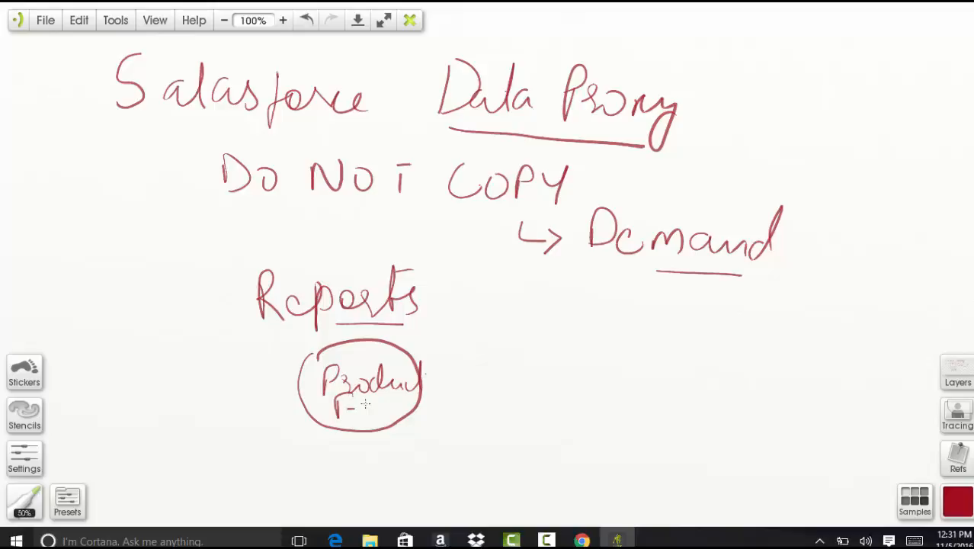
{"action": "left_click_drag", "start_coordinate": [446, 387], "coordinate": [541, 385]}
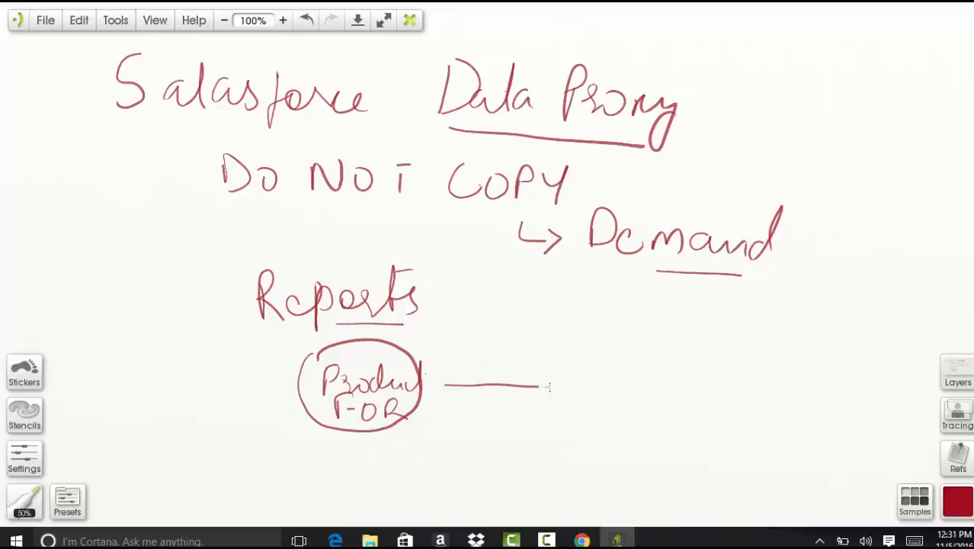
- Connect the circle to a 'Warehouse' box and write 'Data Proxy' above it
{"action": "left_click_drag", "start_coordinate": [568, 354], "coordinate": [679, 416]}
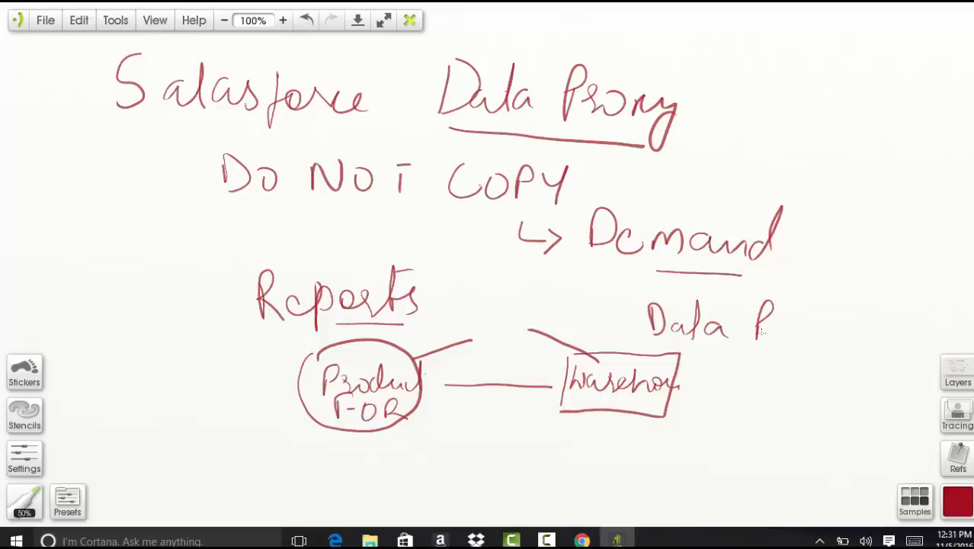
{"action": "left_click_drag", "start_coordinate": [770, 328], "coordinate": [839, 350]}
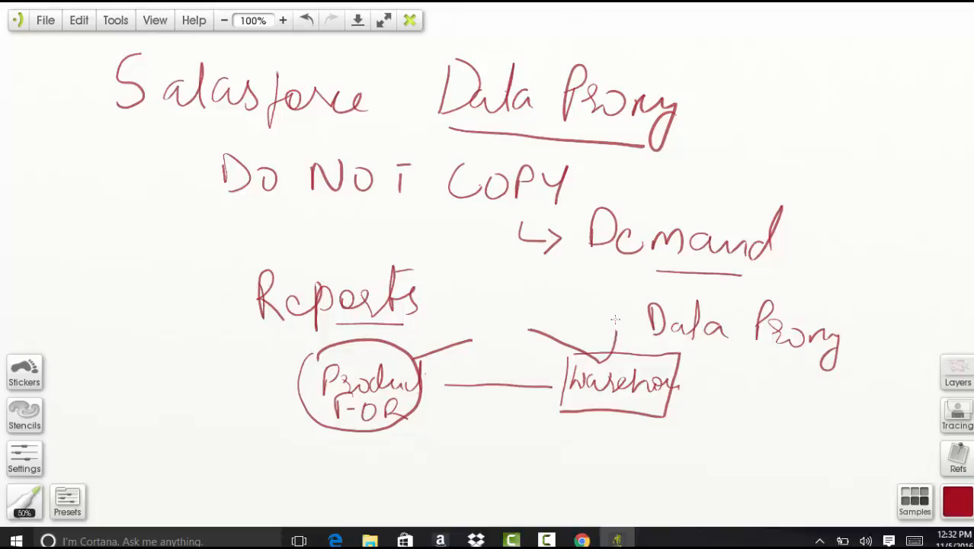
- Draw a curved arrow from 'Data Proxy' and write 'Data' beneath the connecting line
{"action": "left_click_drag", "start_coordinate": [526, 336], "coordinate": [618, 320]}
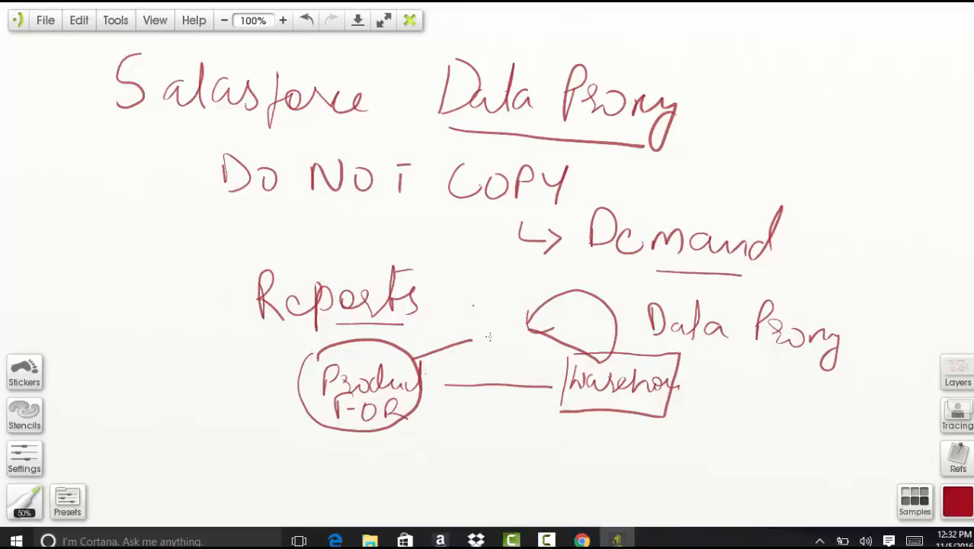
{"action": "left_click_drag", "start_coordinate": [436, 412], "coordinate": [439, 438]}
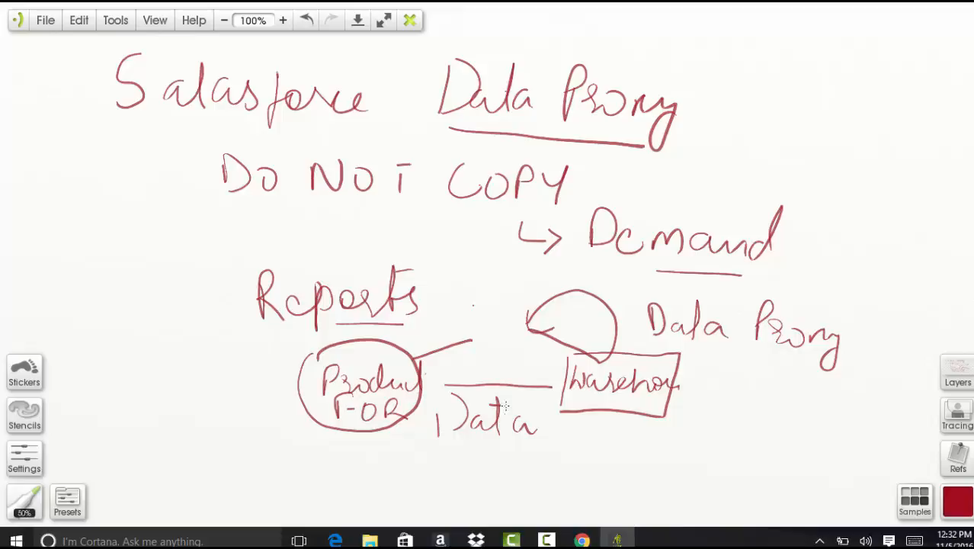
{"action": "mouse_move", "coordinate": [565, 439]}
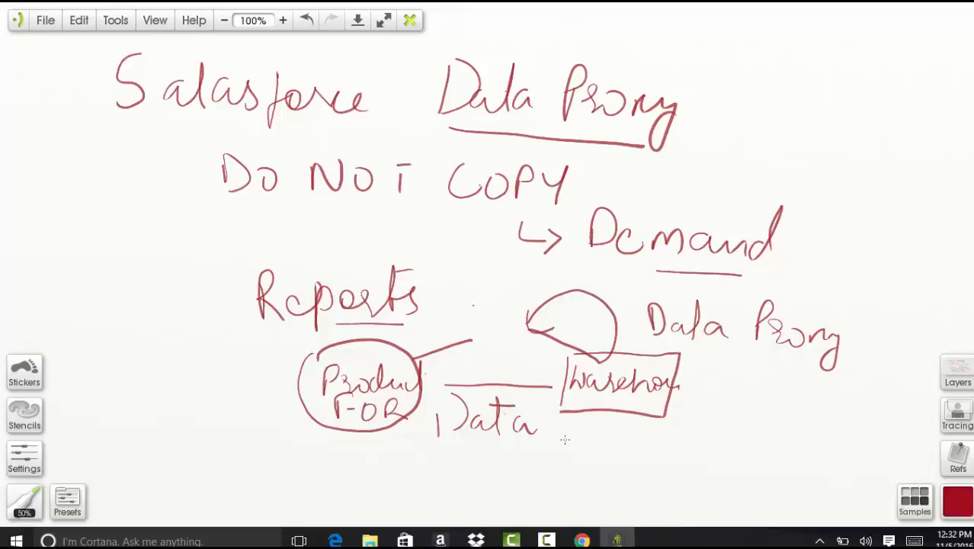